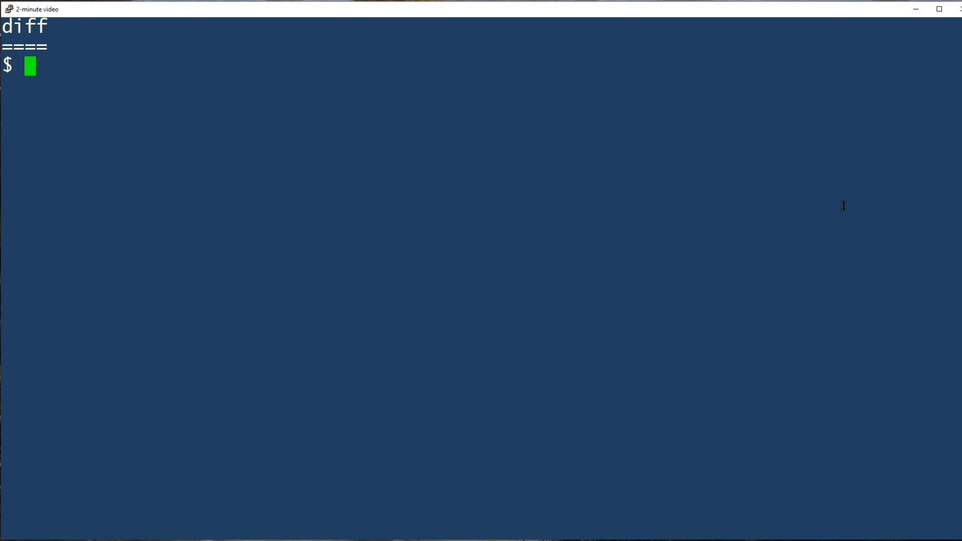
{"action": "mouse_move", "coordinate": [823, 210]}
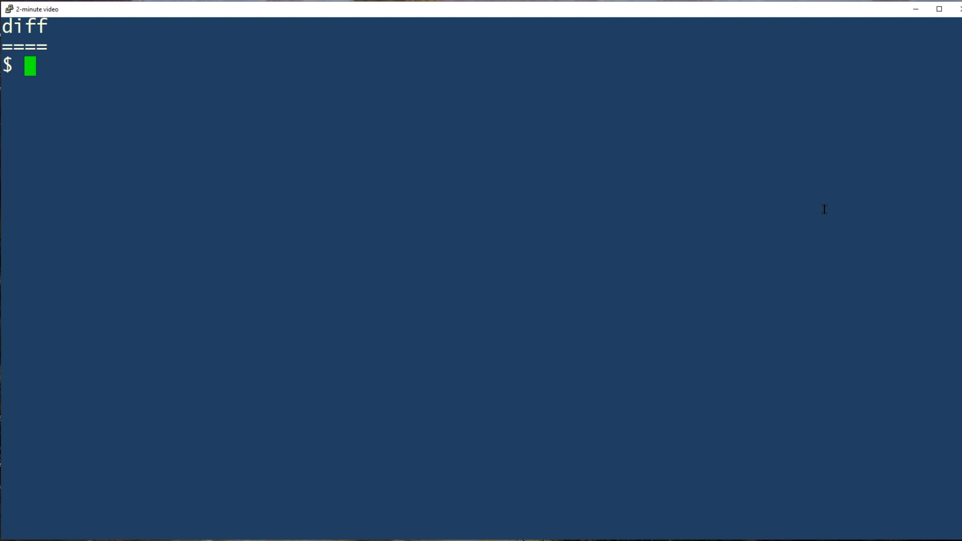
- Run diff arrow.jpg arrow2.jpg to confirm the two binary images differ
{"action": "type", "text": "diff"}
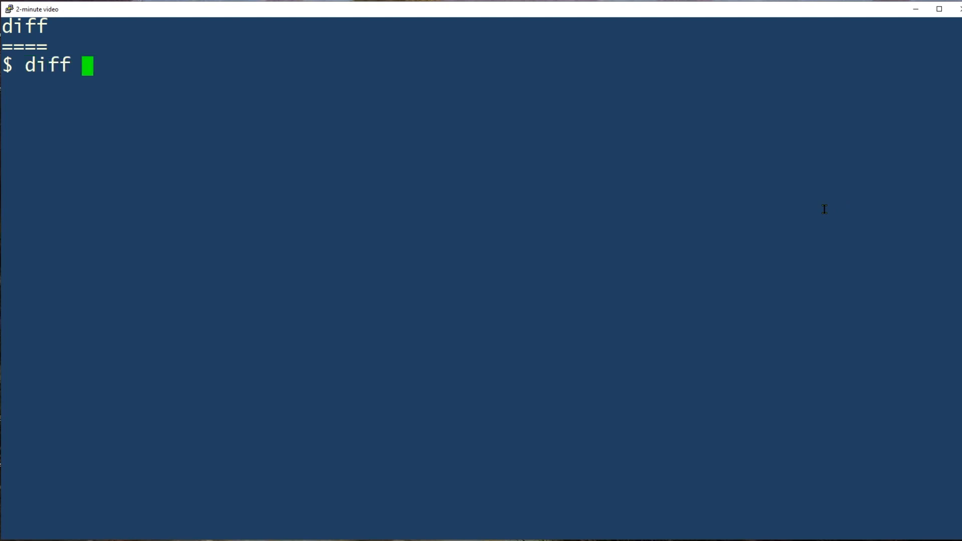
{"action": "type", "text": "arrow."}
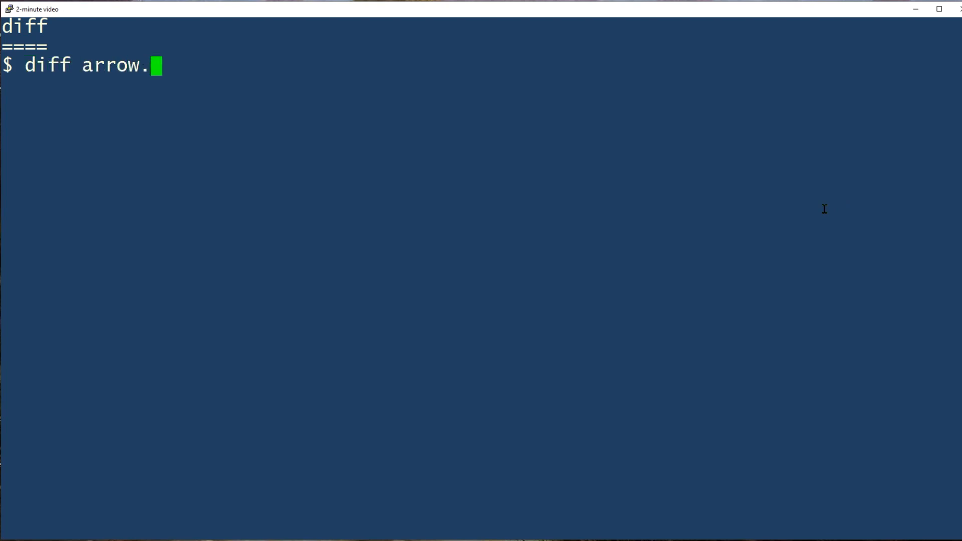
{"action": "type", "text": "jpg ar"}
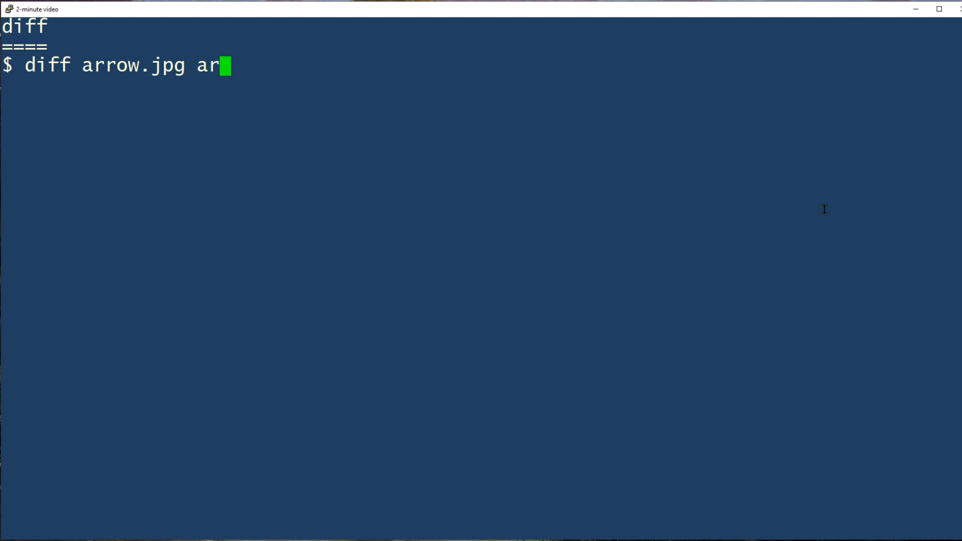
{"action": "type", "text": "row2.jpg"}
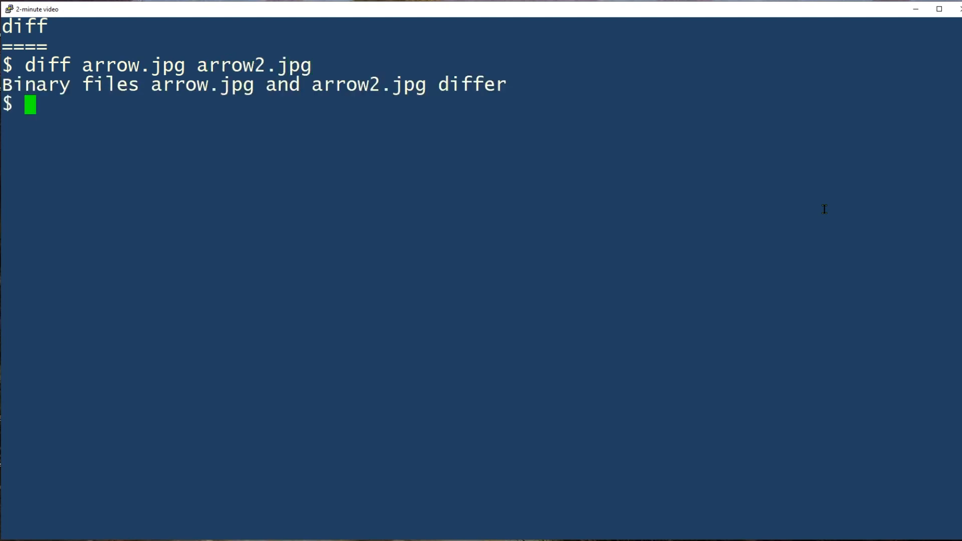
{"action": "type", "text": "diff attend"}
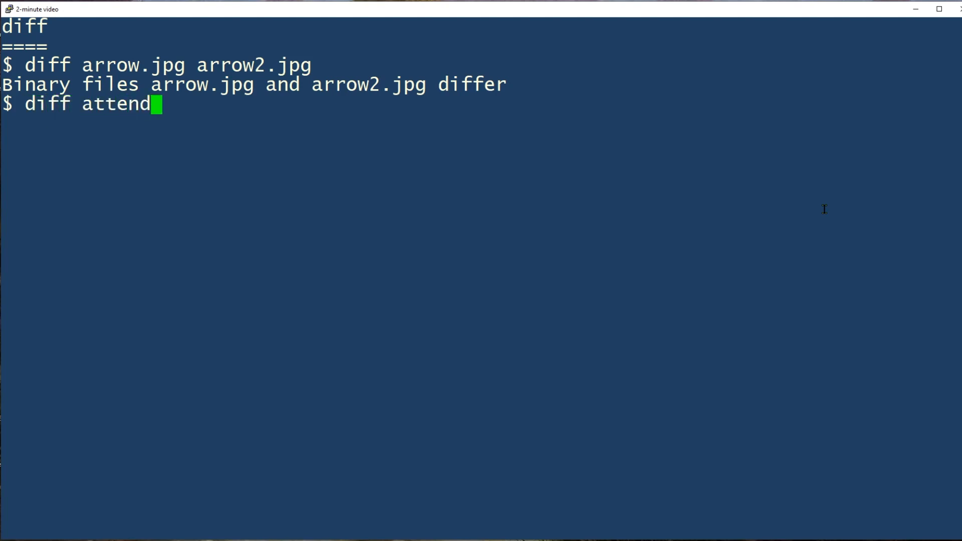
- Run diff attendees-June attendees-July, showing the month header, removed names and one addition
{"action": "type", "text": "ee"}
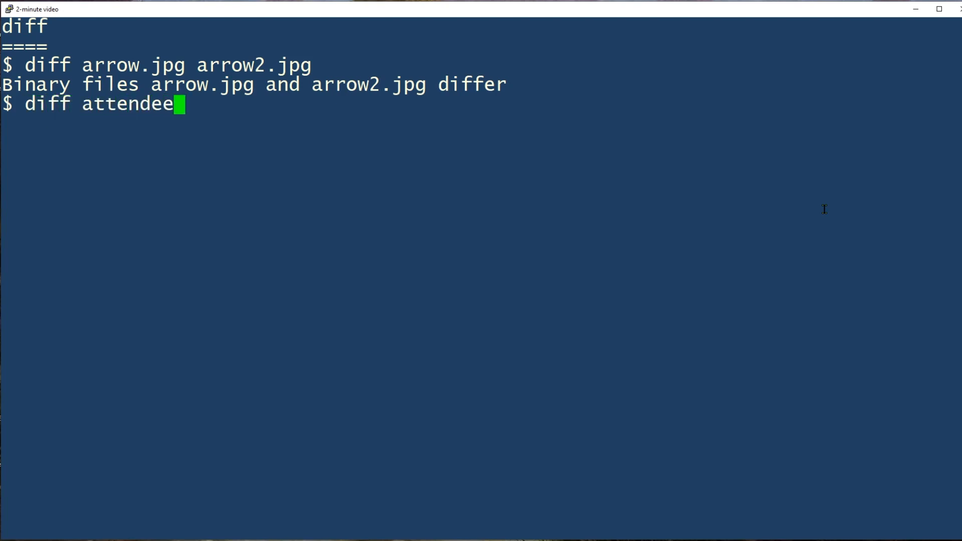
{"action": "type", "text": "s-"}
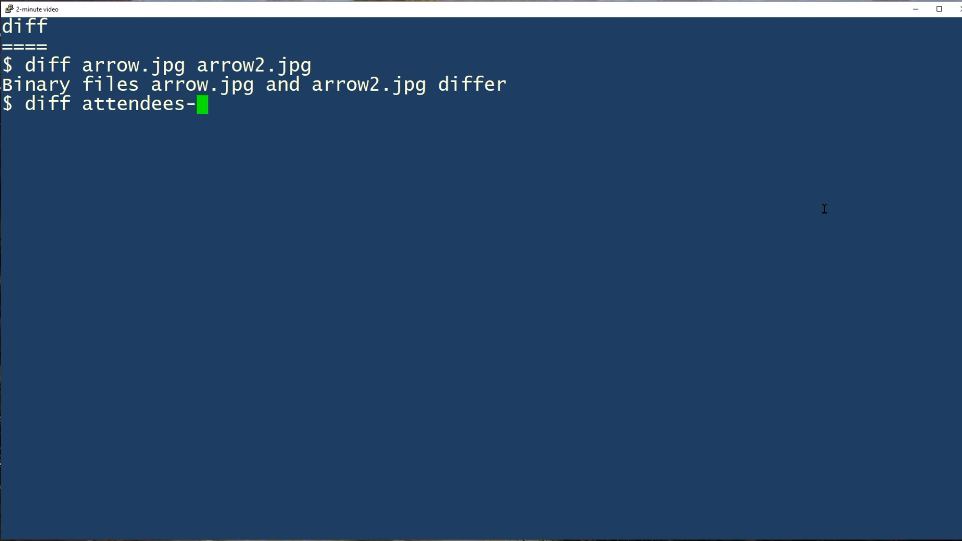
{"action": "type", "text": "June"}
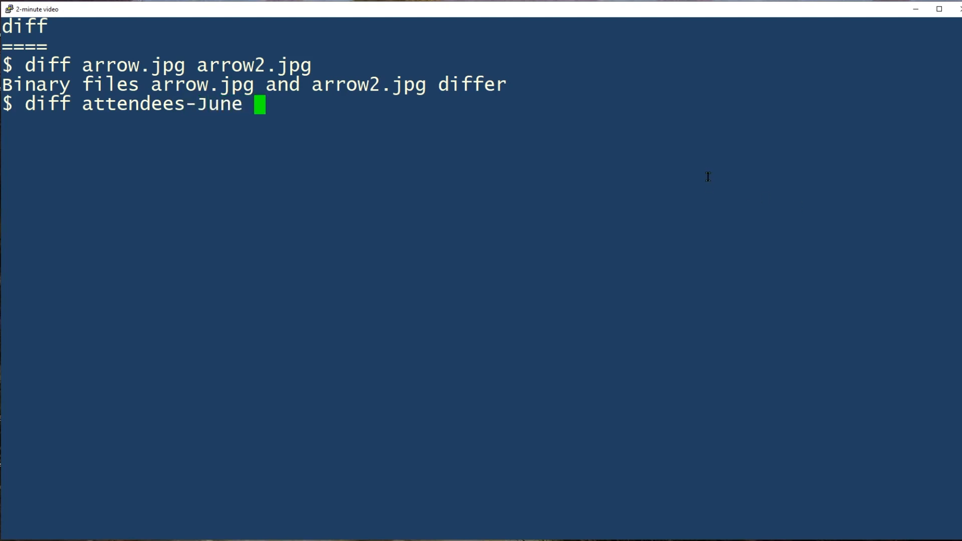
{"action": "type", "text": "attendees-Ju"}
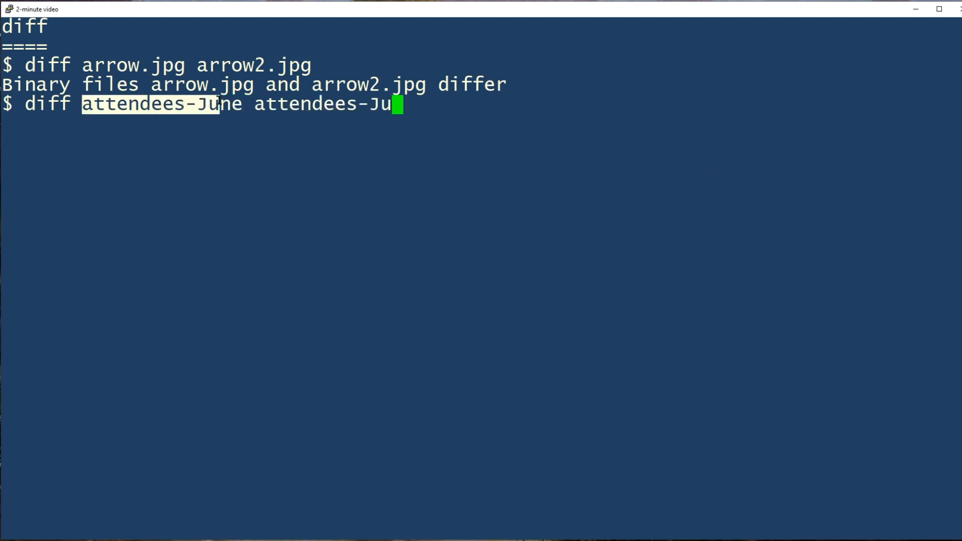
{"action": "type", "text": "ly"}
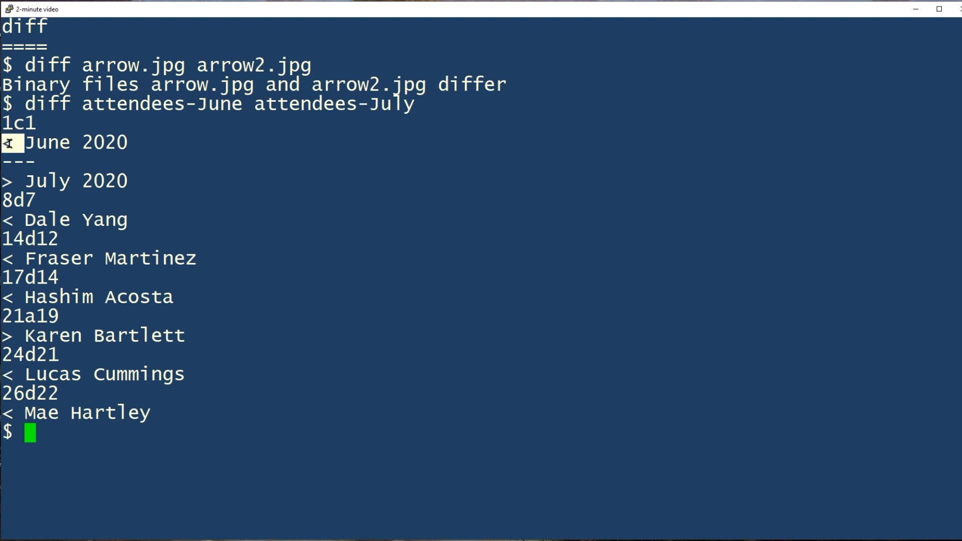
{"action": "mouse_move", "coordinate": [229, 114]}
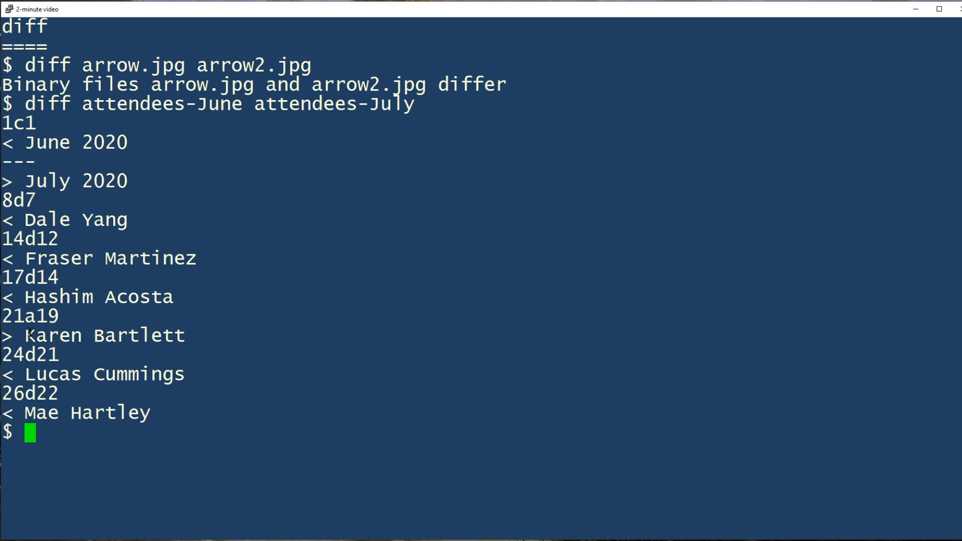
{"action": "double_click", "coordinate": [105, 335]}
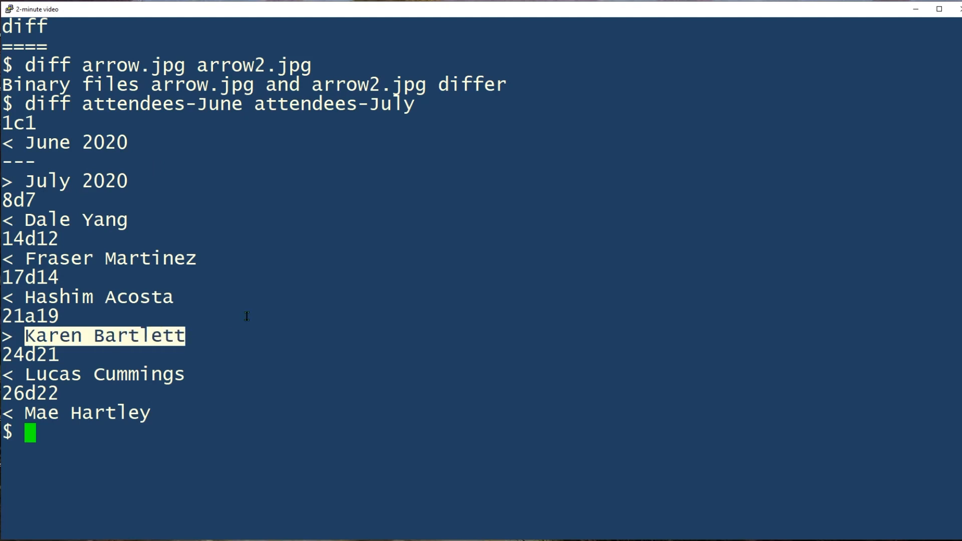
{"action": "mouse_move", "coordinate": [344, 131]}
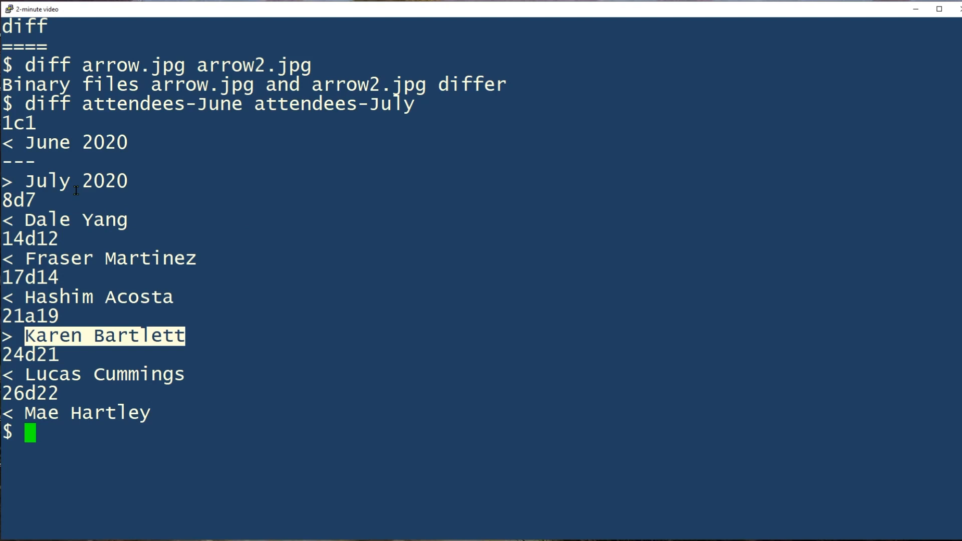
{"action": "mouse_move", "coordinate": [175, 117]}
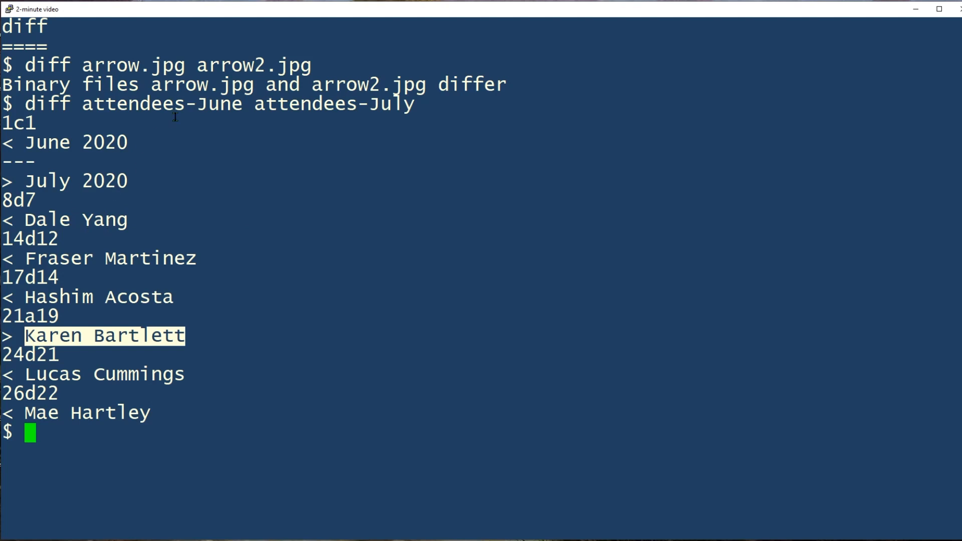
{"action": "mouse_move", "coordinate": [258, 156]}
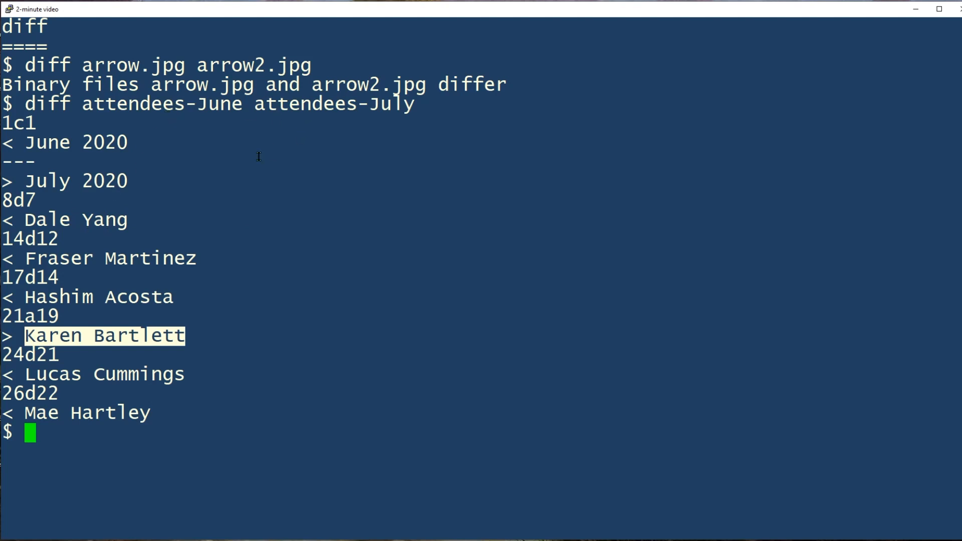